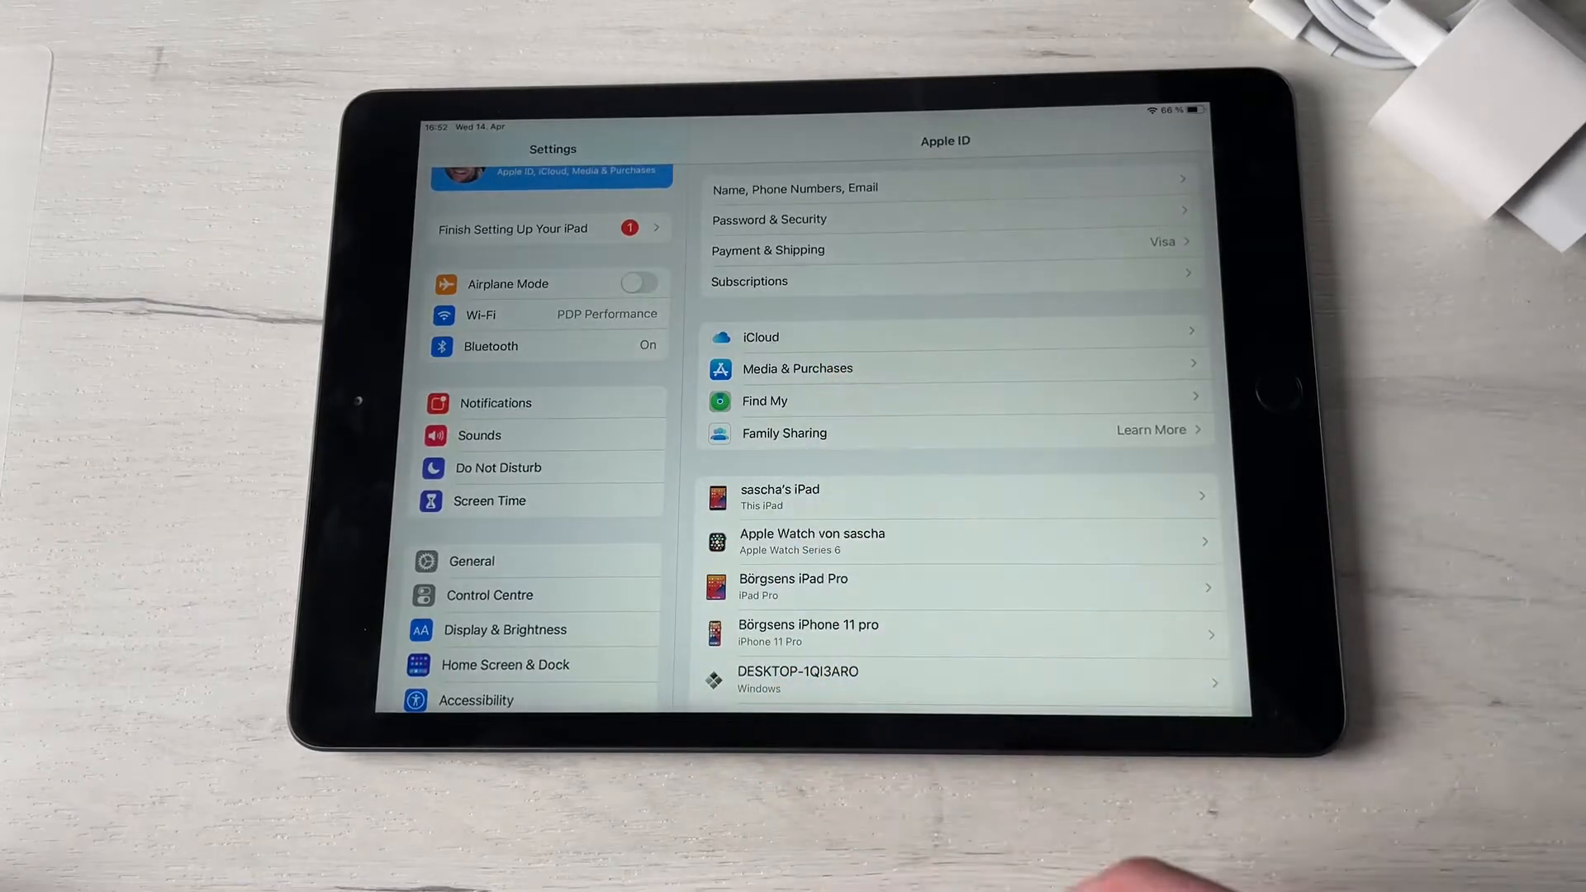
# Open Find My under the Apple ID settings to switch off Find My iPad
pyautogui.click(763, 400)
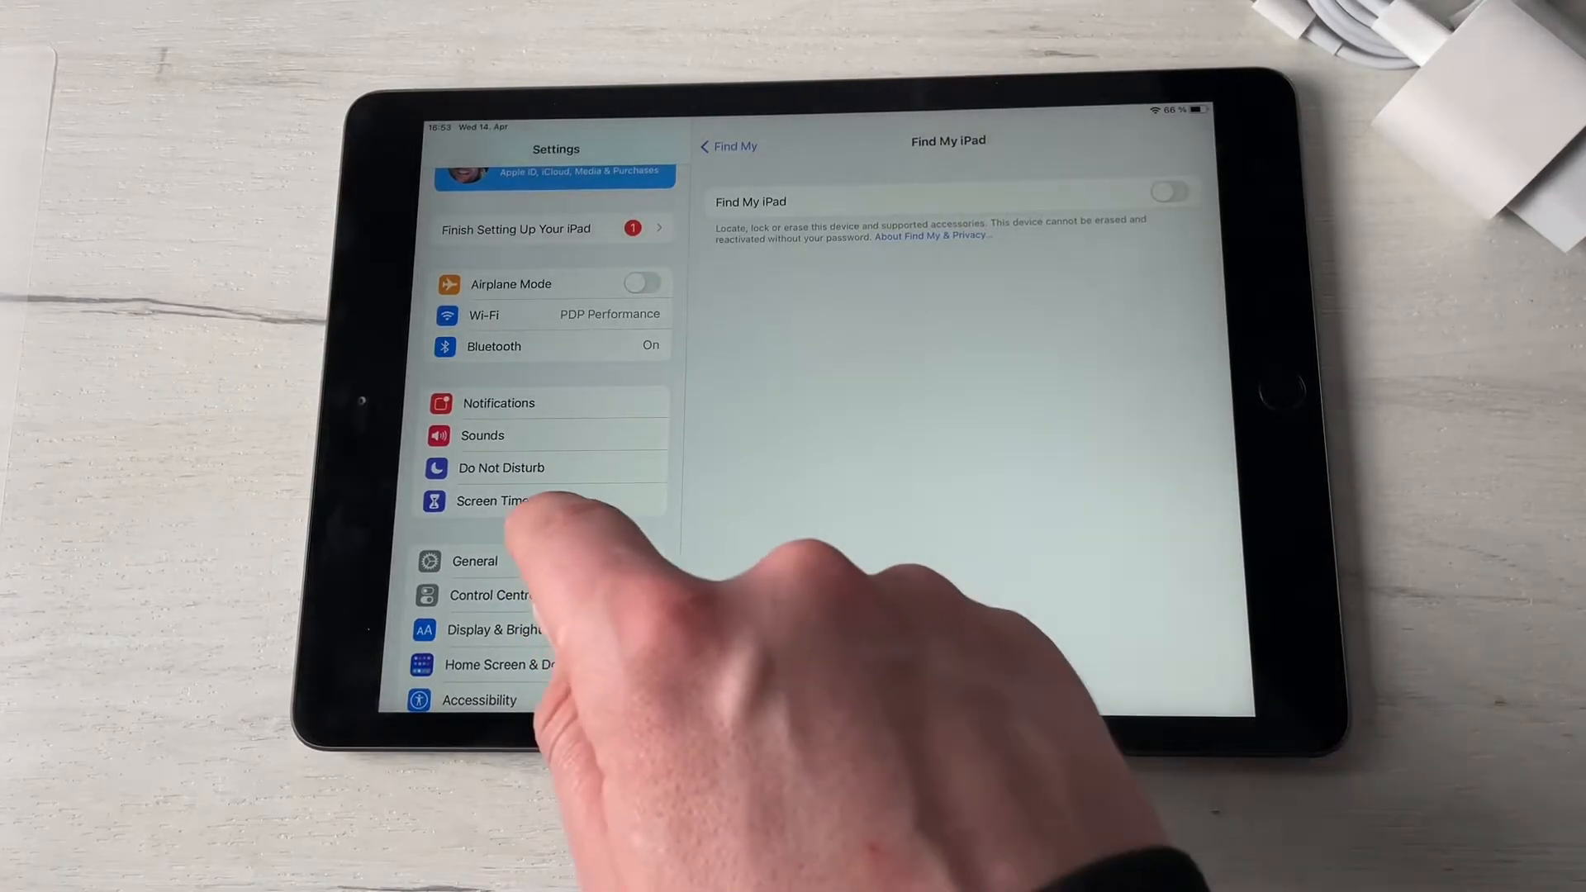
# Open General, go to Reset and start Erase All Content and Settings
pyautogui.click(474, 560)
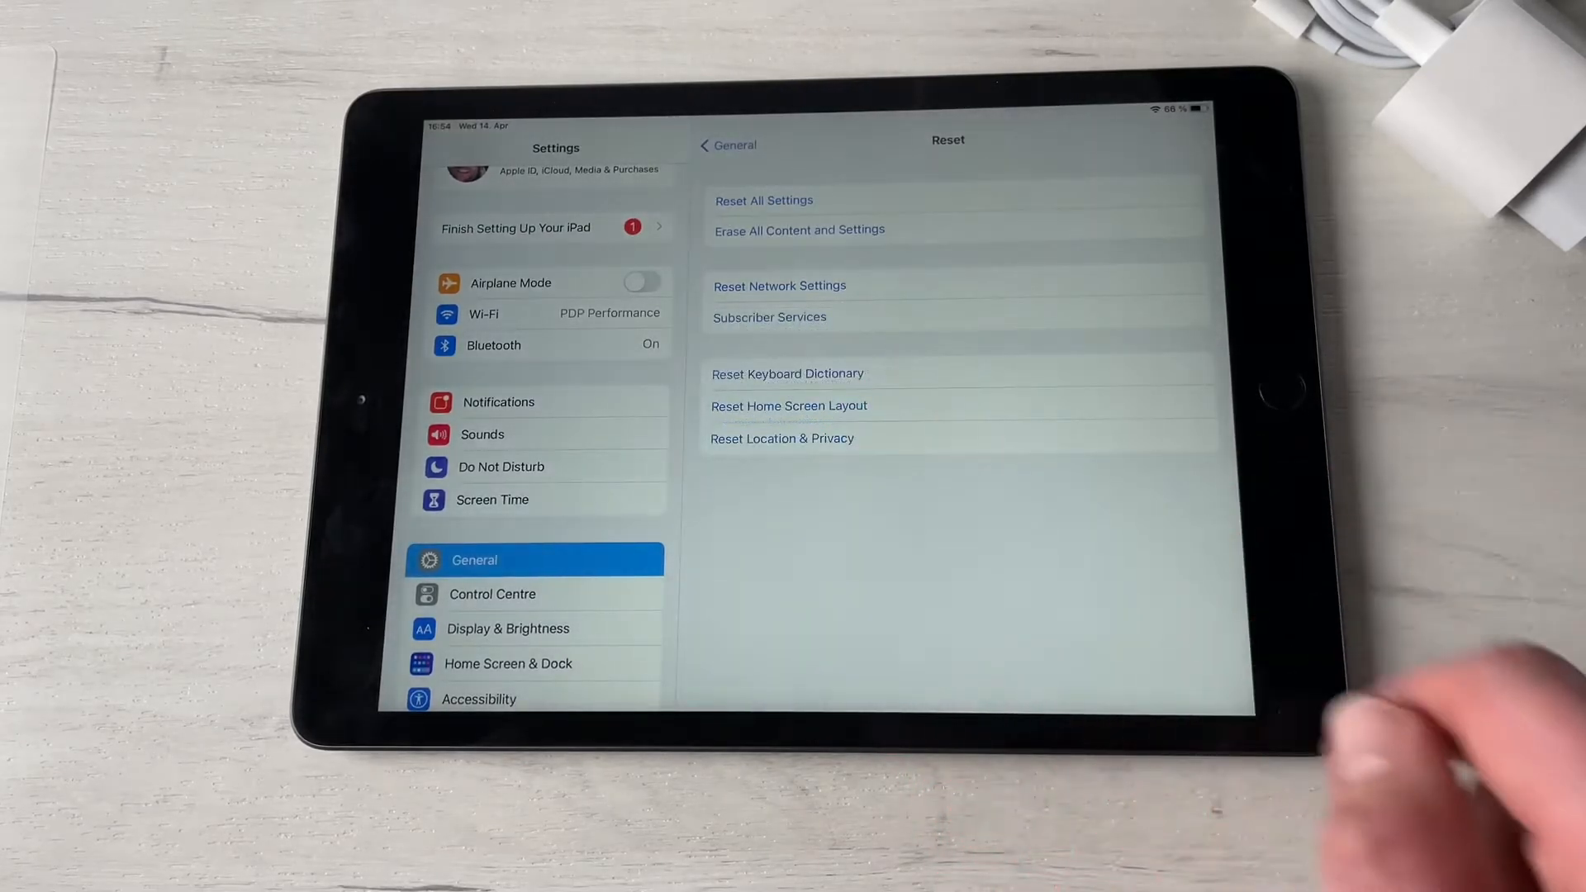
pyautogui.click(763, 199)
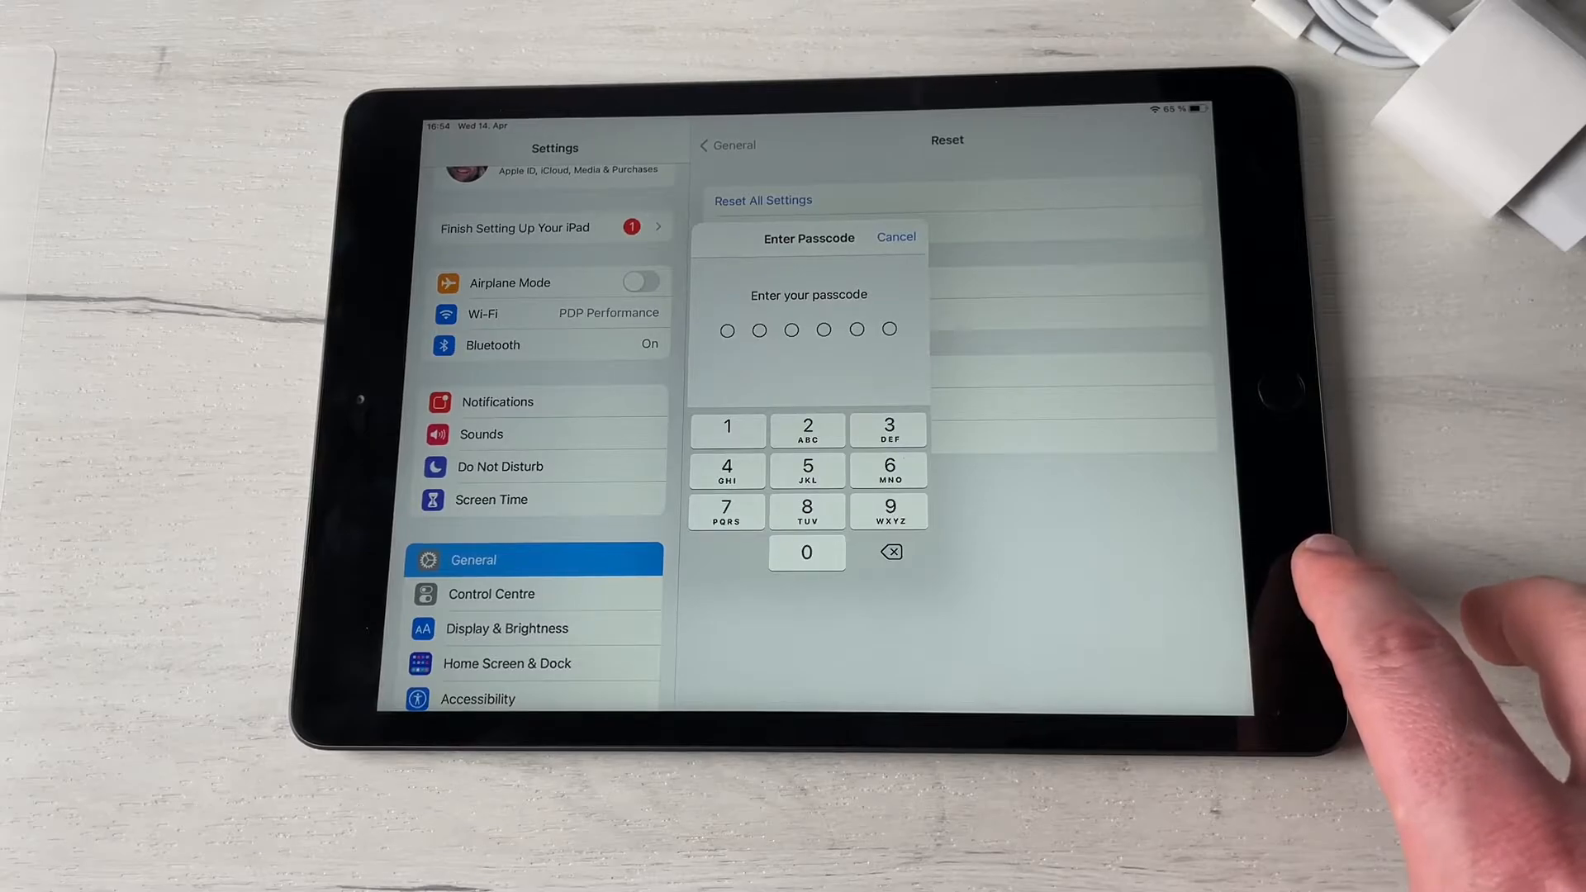
pyautogui.moveTo(1295, 405)
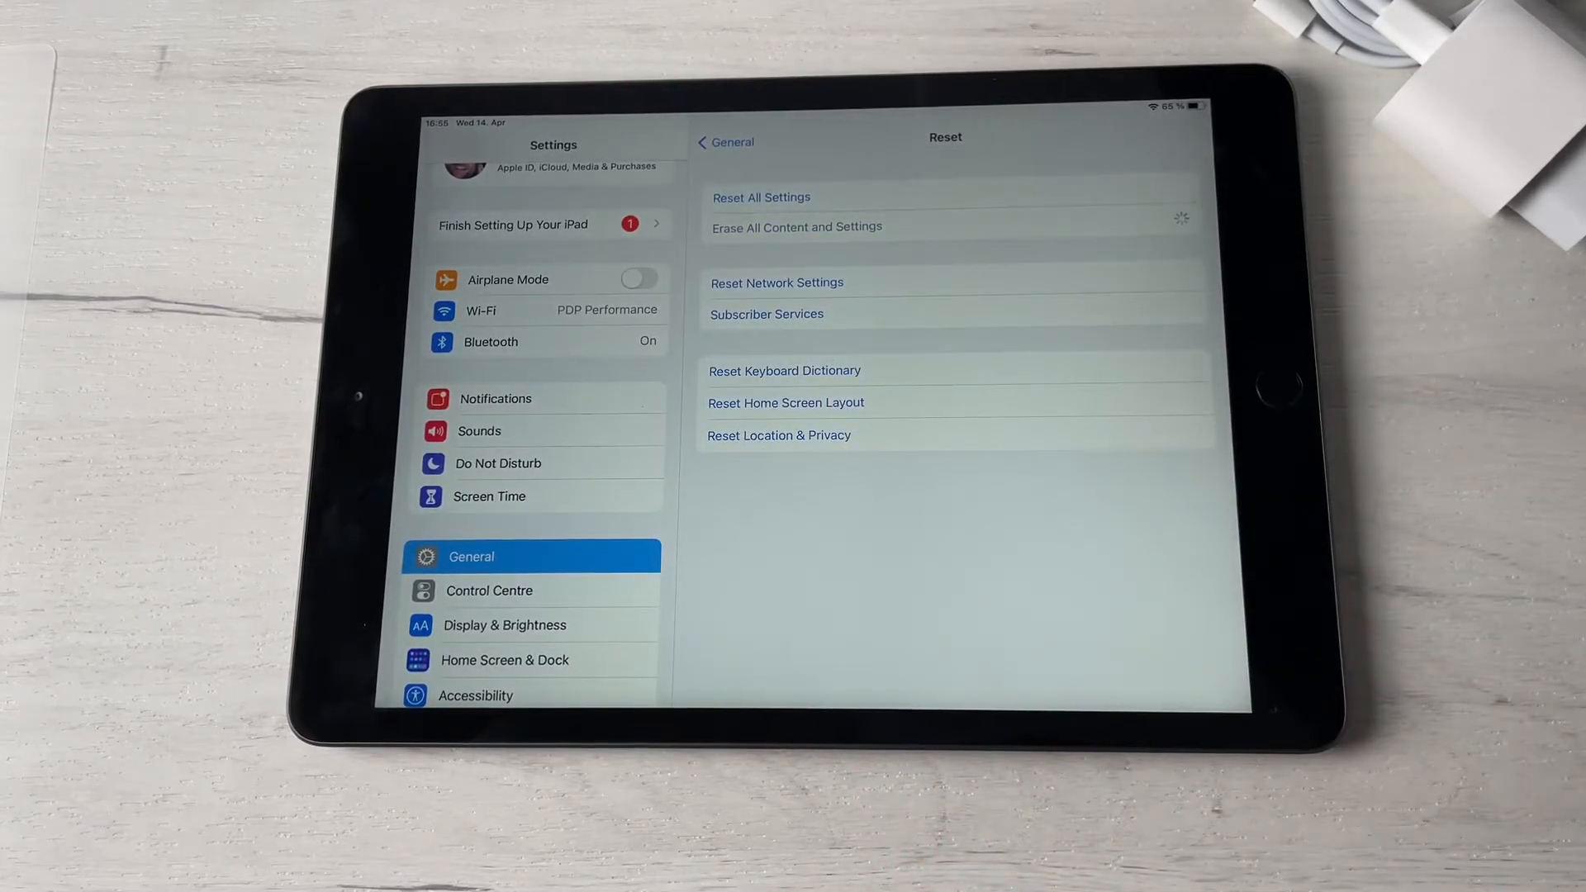
# Confirm the erase after the passcode so the iPad restarts to the Apple logo
pyautogui.click(795, 226)
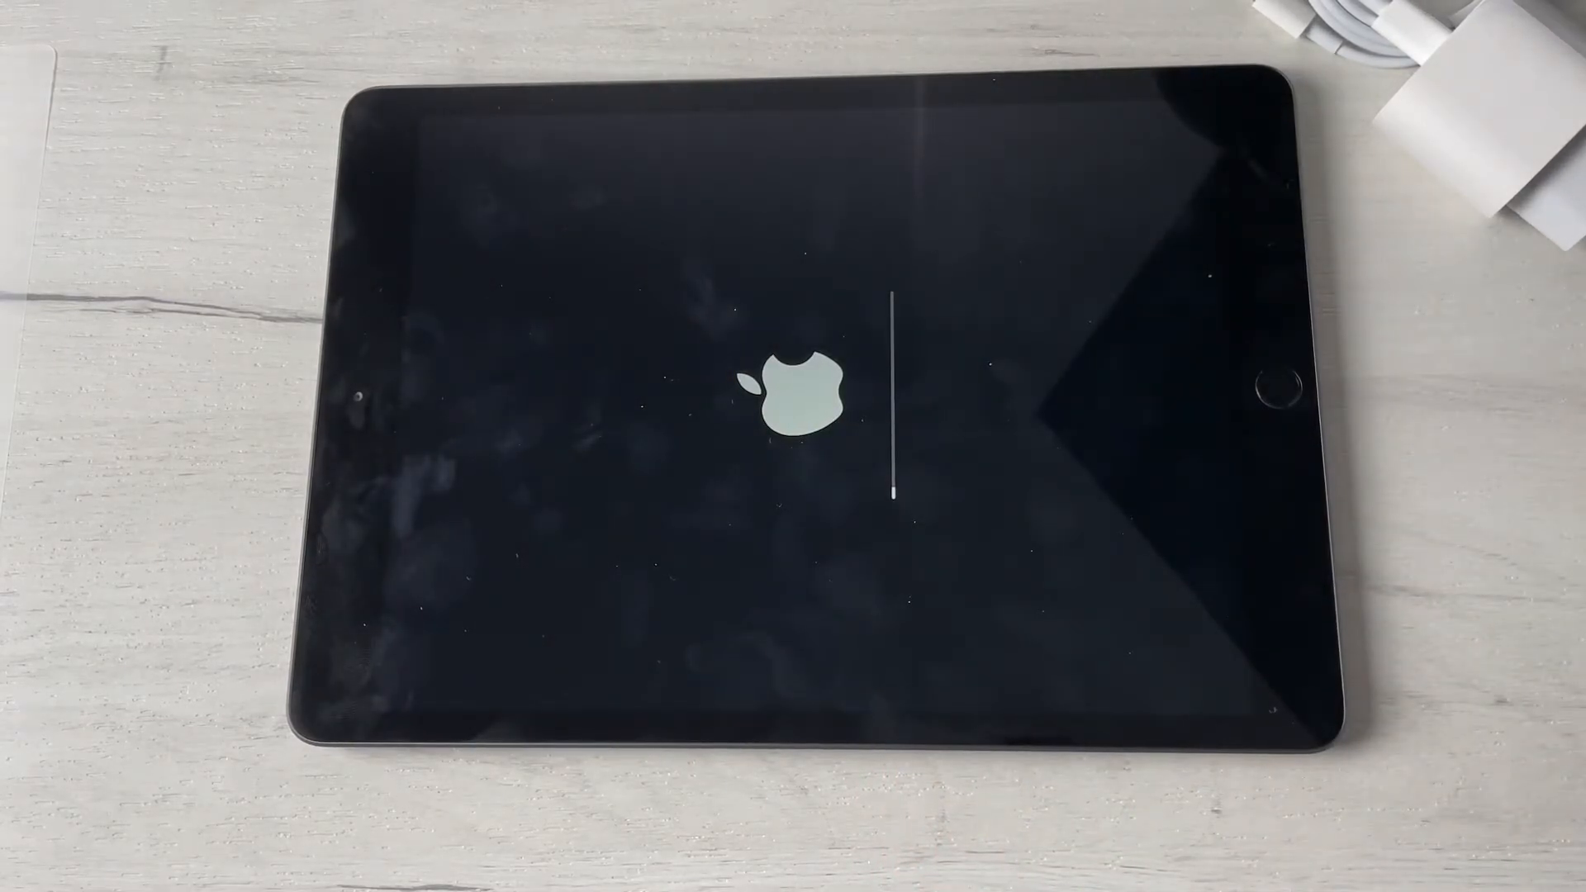